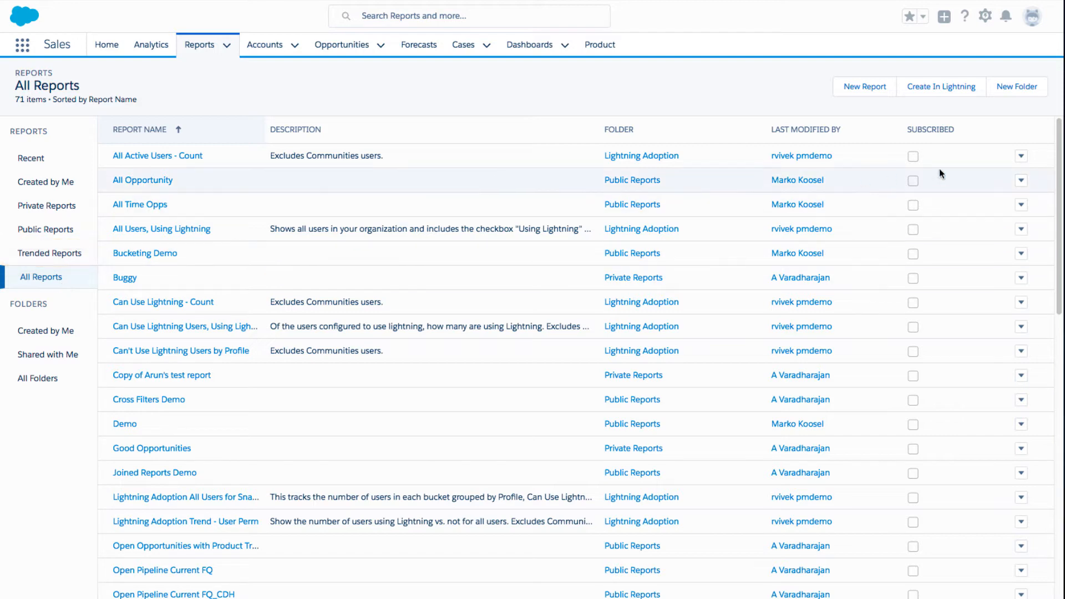
Open the Opportunity Pipeline report from the All Reports list
scroll(down, 3)
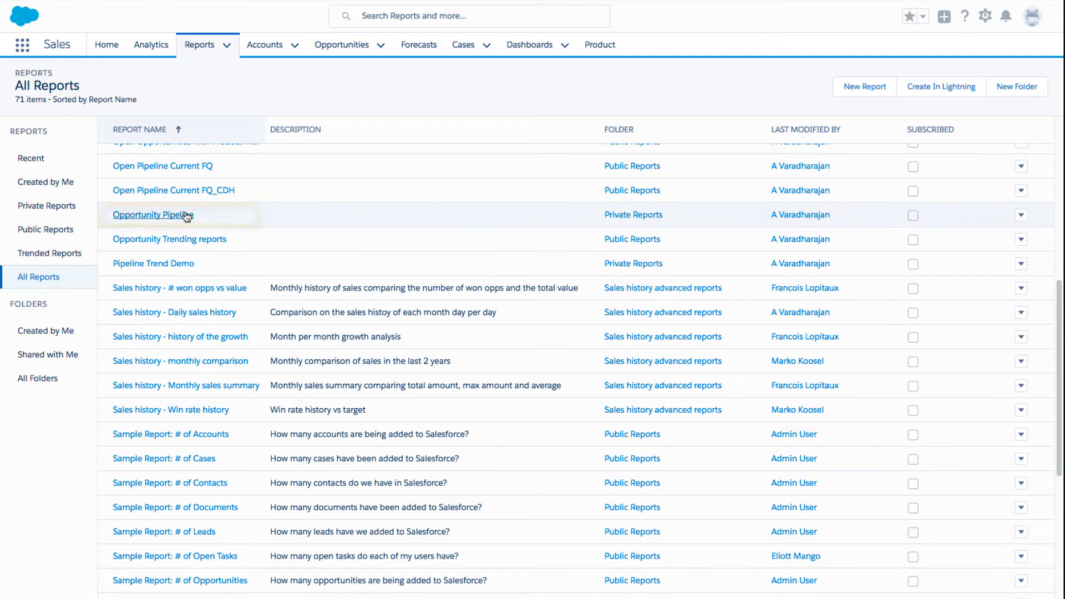
click(153, 214)
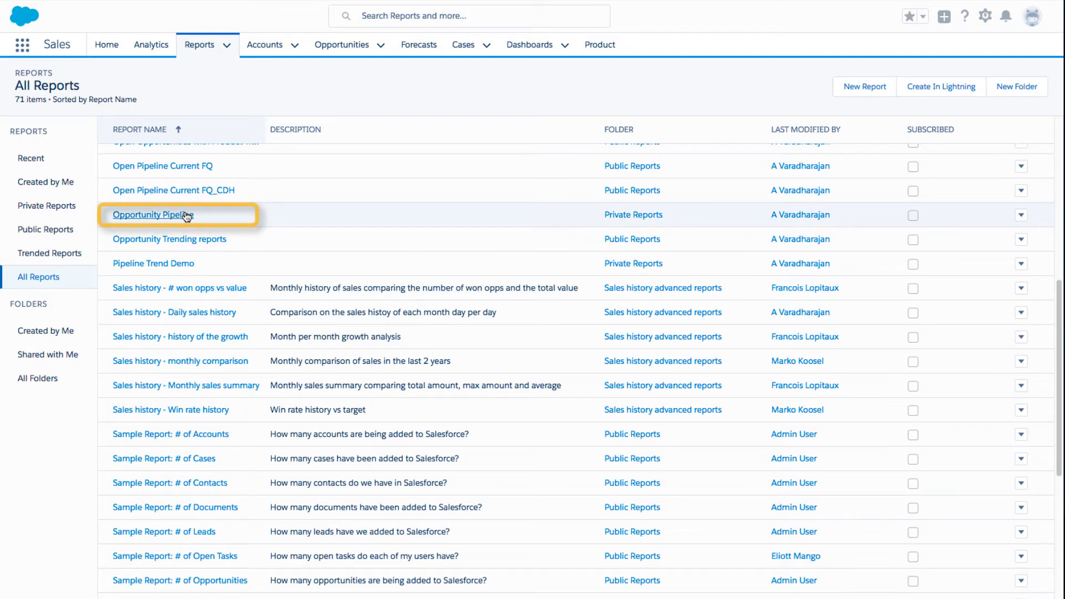
click(153, 214)
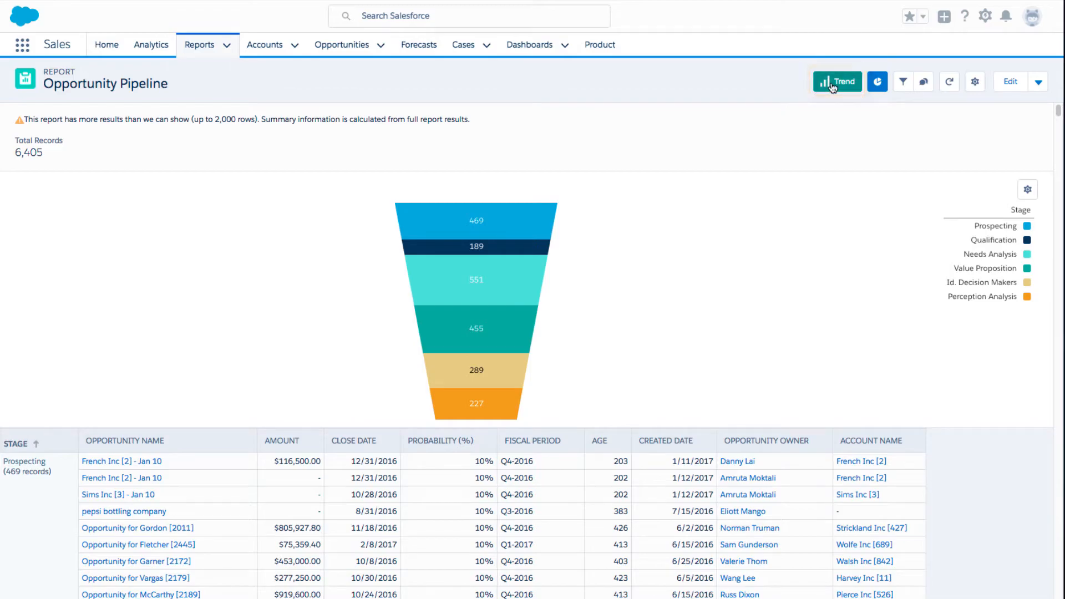
Start Trend setup for the Opportunity Pipeline report from the report header
click(836, 81)
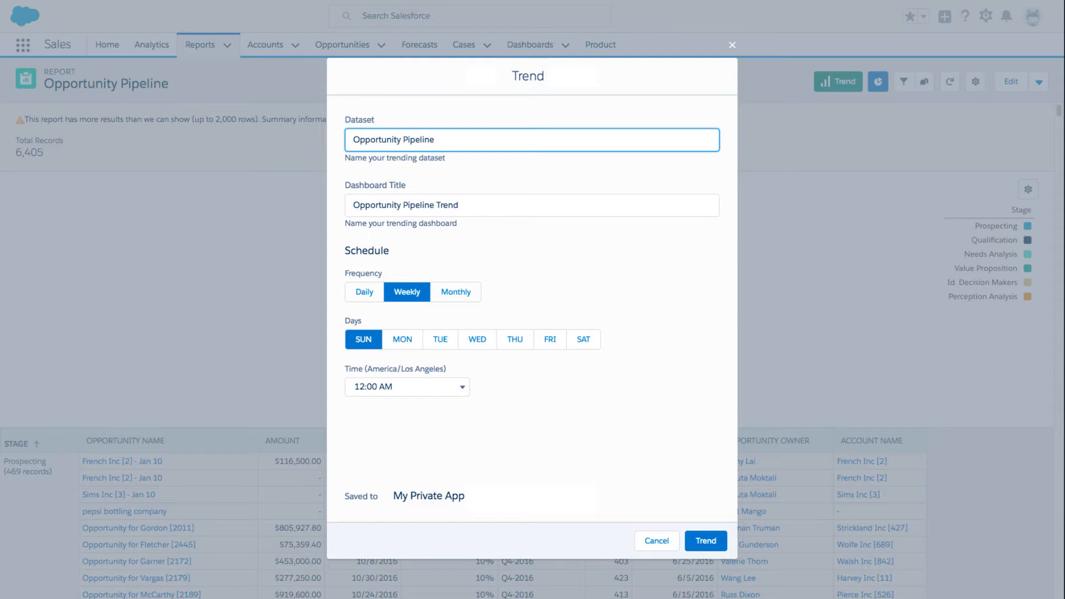
Trend the report weekly on Monday and Friday at 12:00 PM
click(531, 140)
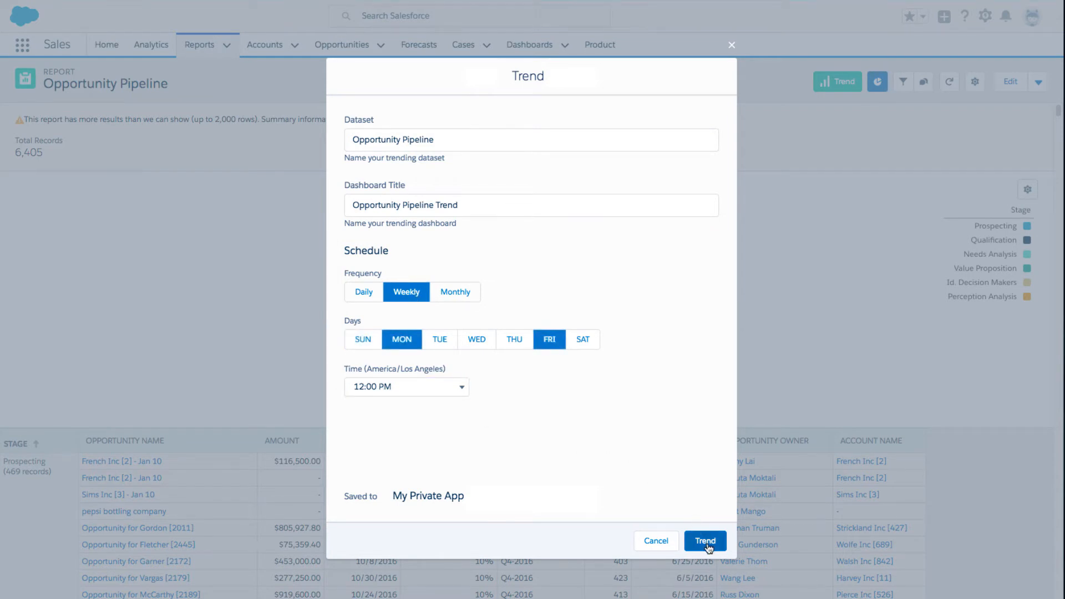
click(705, 543)
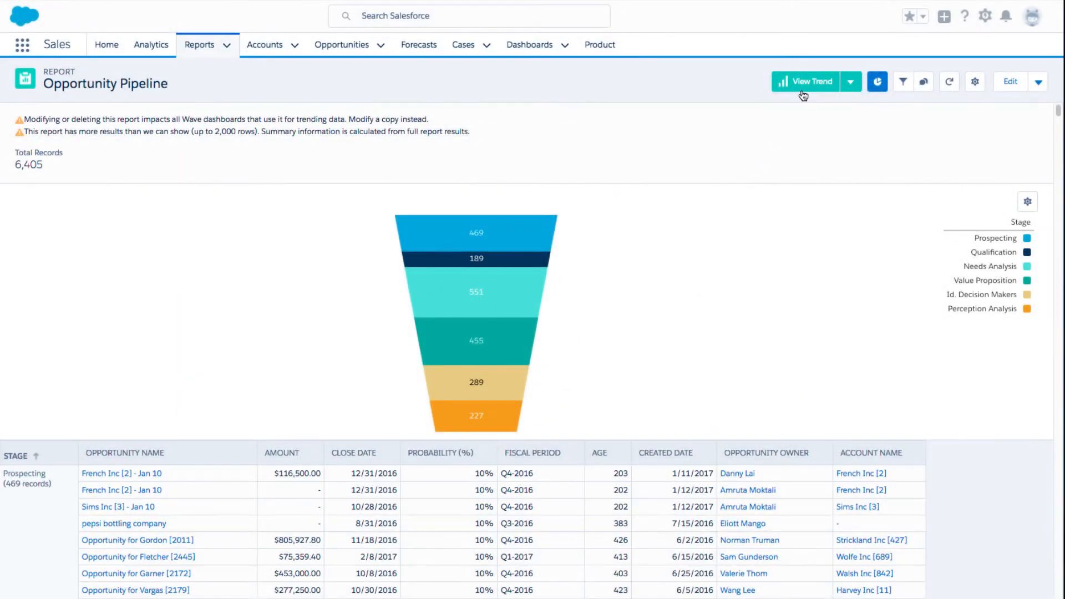
mouse_move(806, 86)
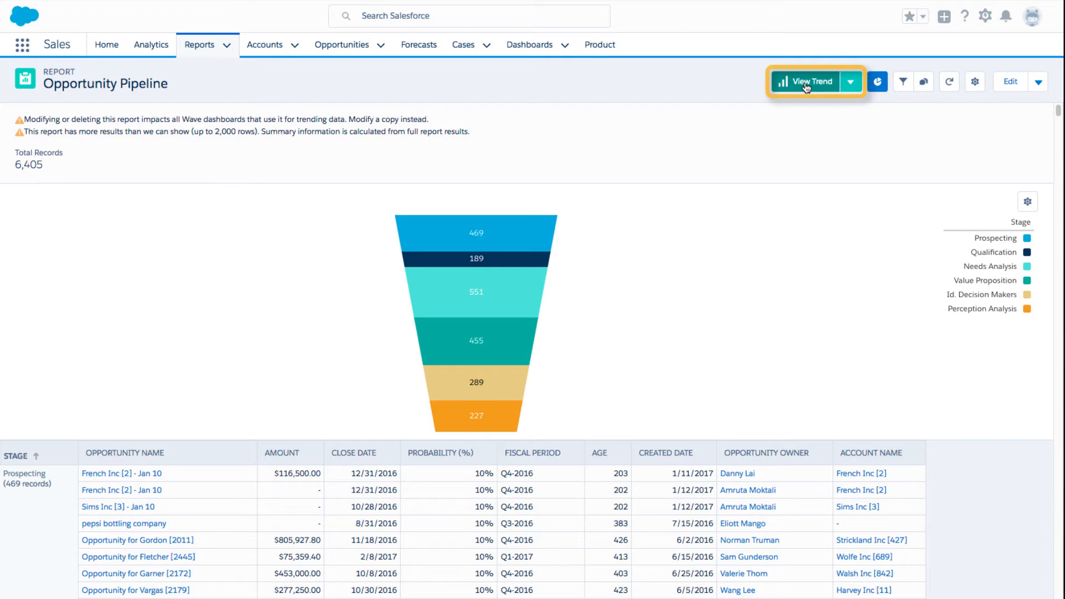
View the Opportunity Pipeline trend dashboard from the report header
click(807, 81)
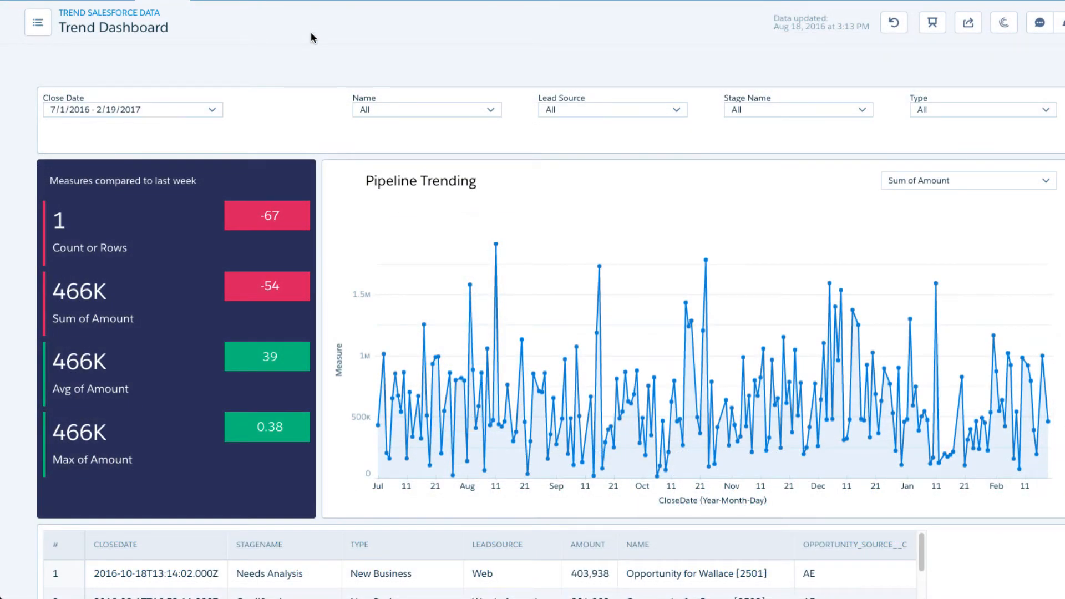
mouse_move(225, 118)
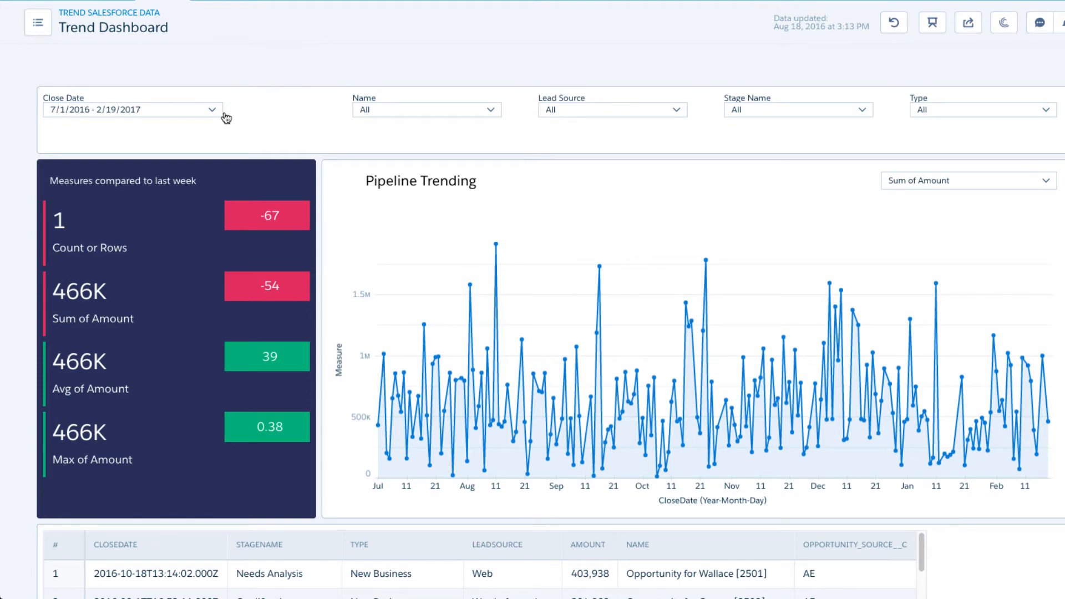
Review the Trend Dashboard's KPI tiles, Pipeline Trending chart and data table
click(210, 110)
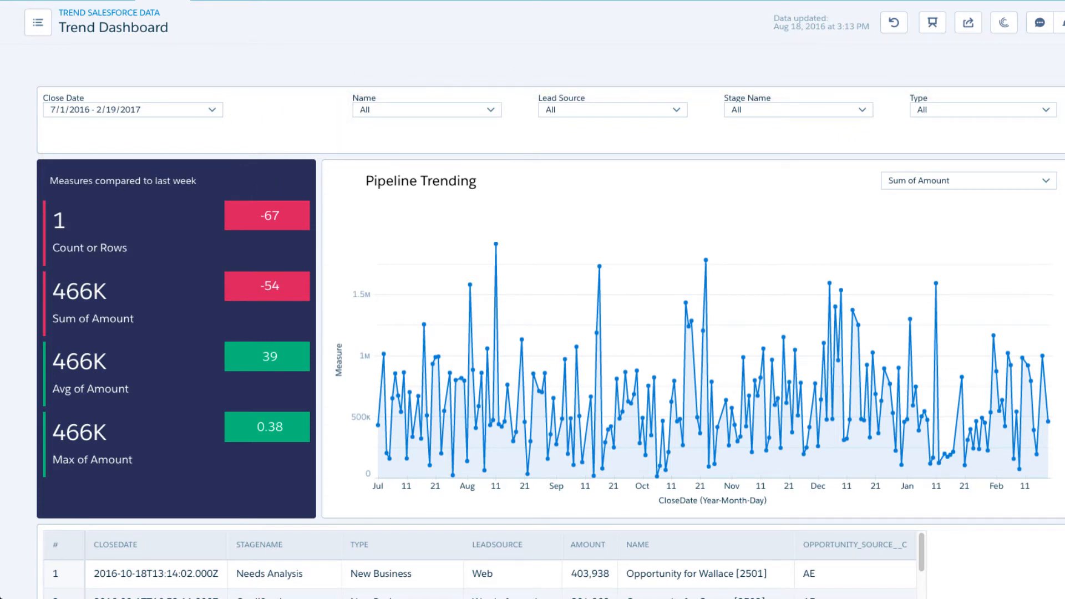
scroll(down, 3)
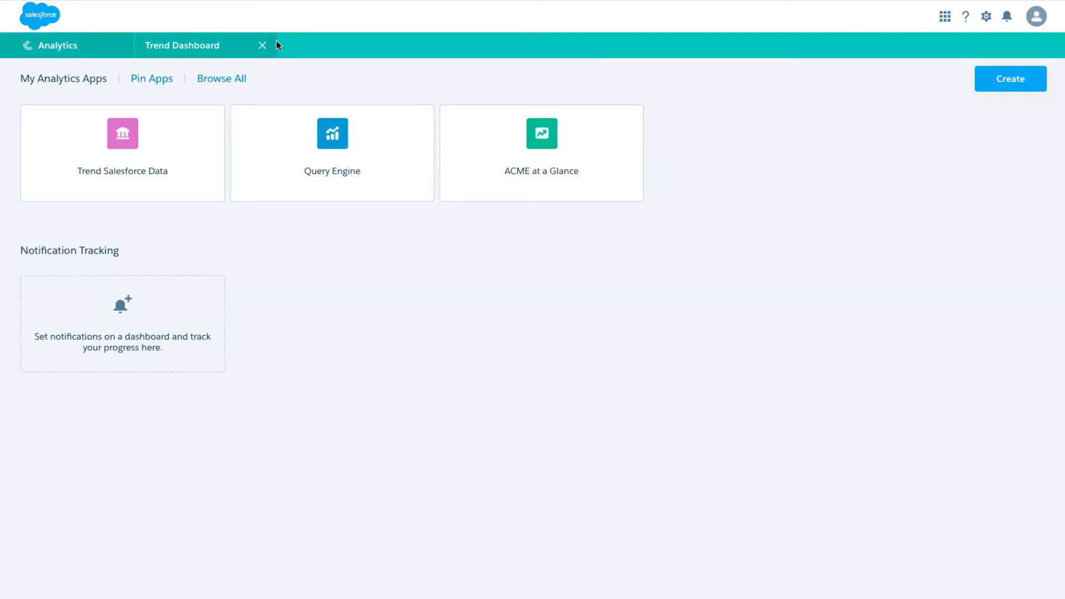
Create a new Dataset sourced from a Salesforce Report to trend it
click(1009, 78)
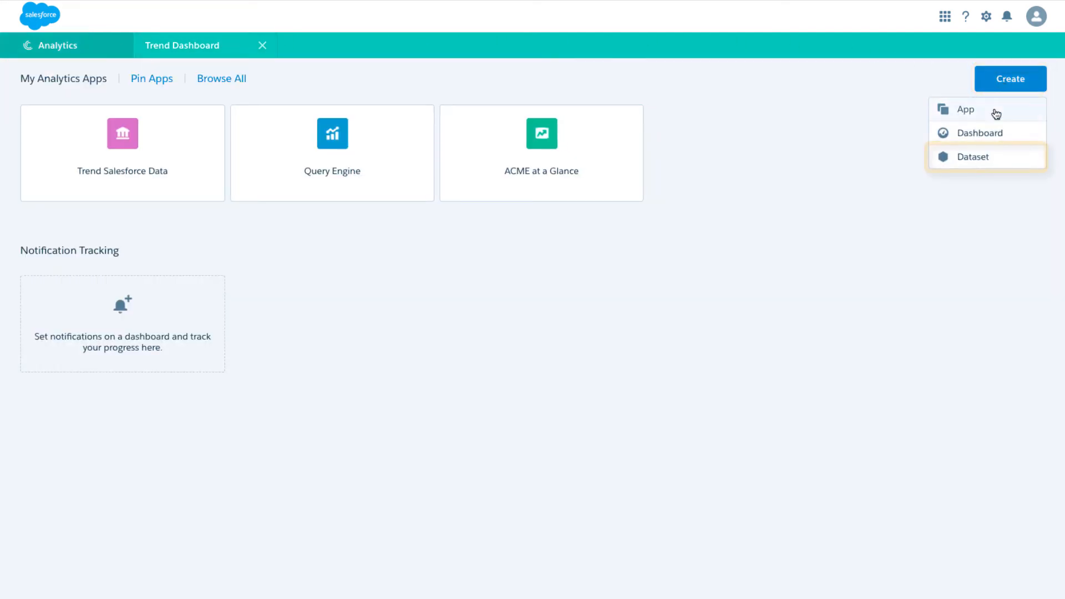
click(974, 156)
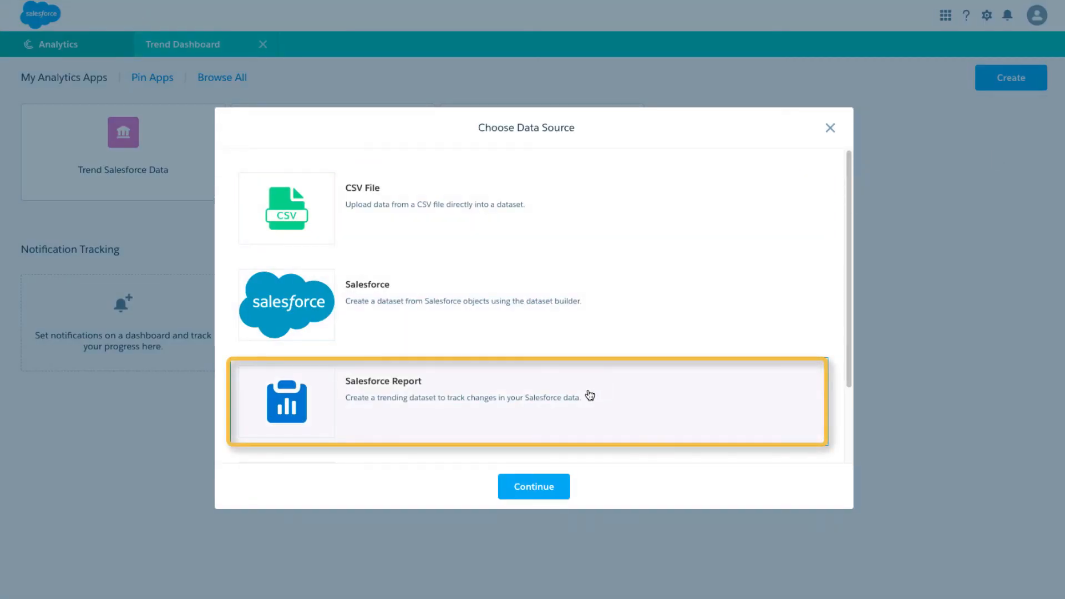
click(533, 485)
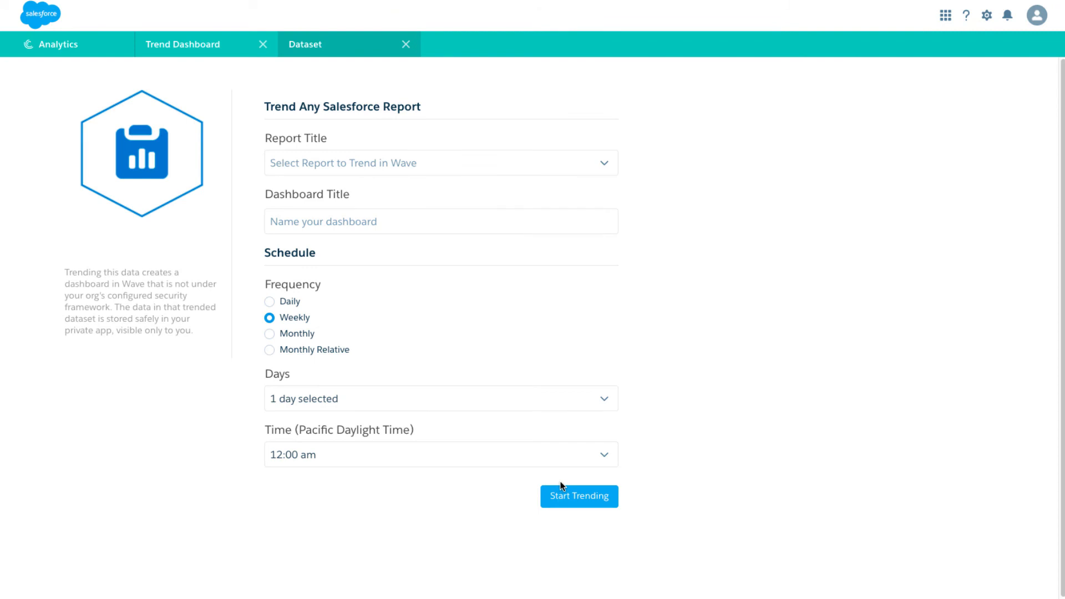